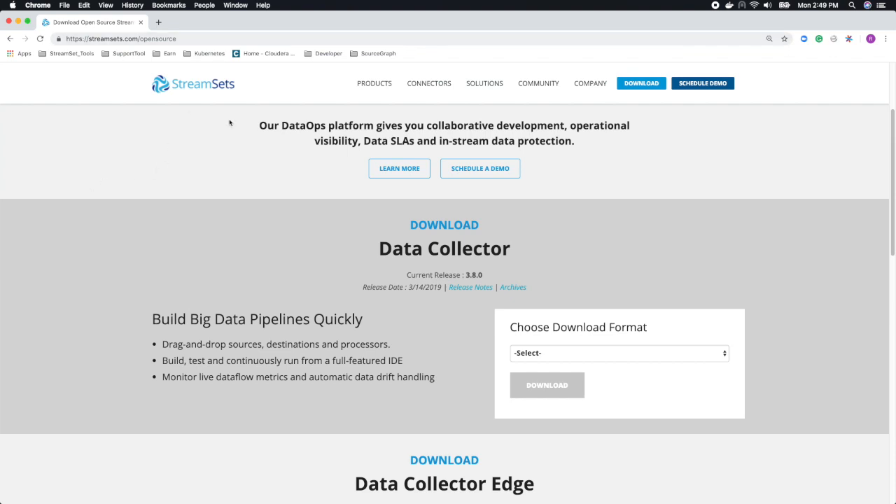
mouse_move(165, 257)
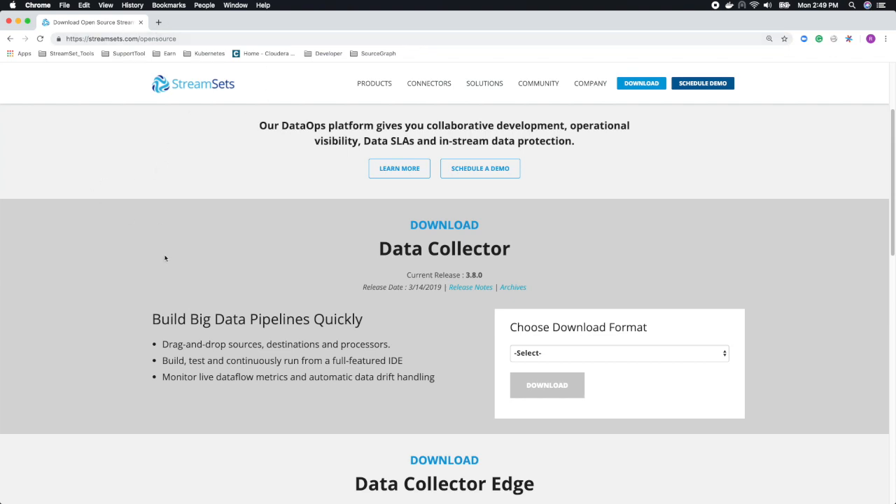
mouse_move(398, 299)
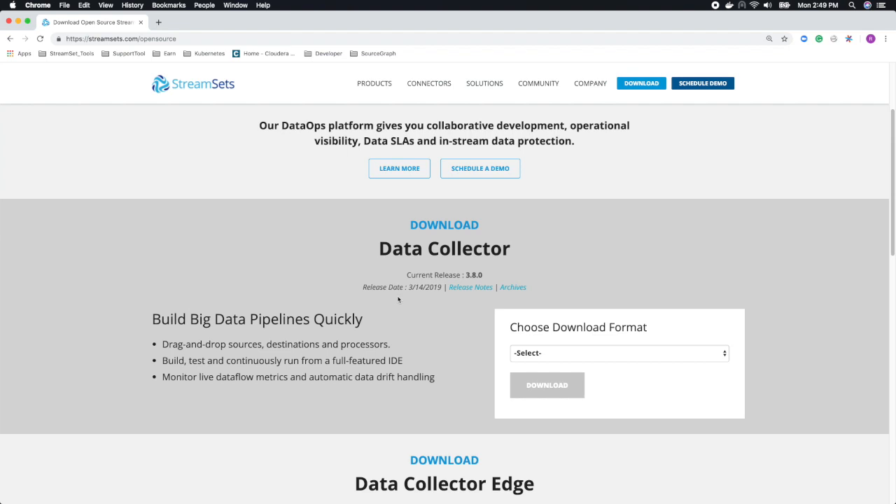
mouse_move(548, 357)
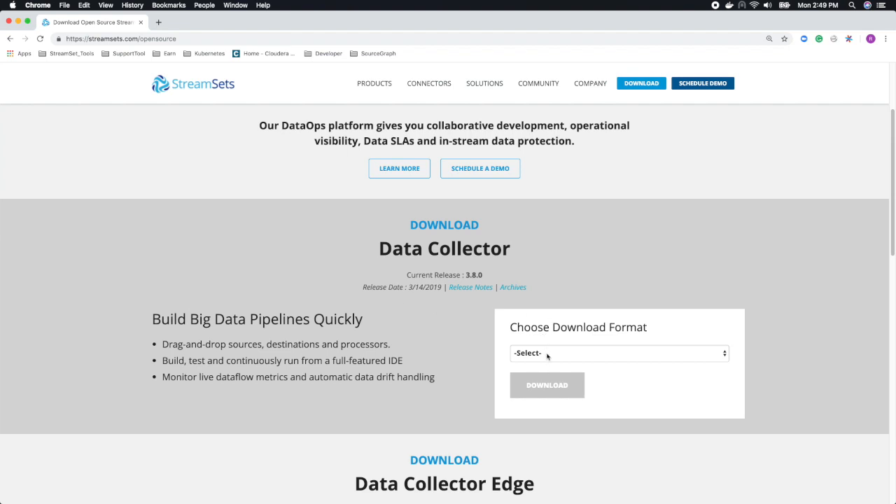
Show the Choose Download Format list for Data Collector 3.8.0.
click(618, 353)
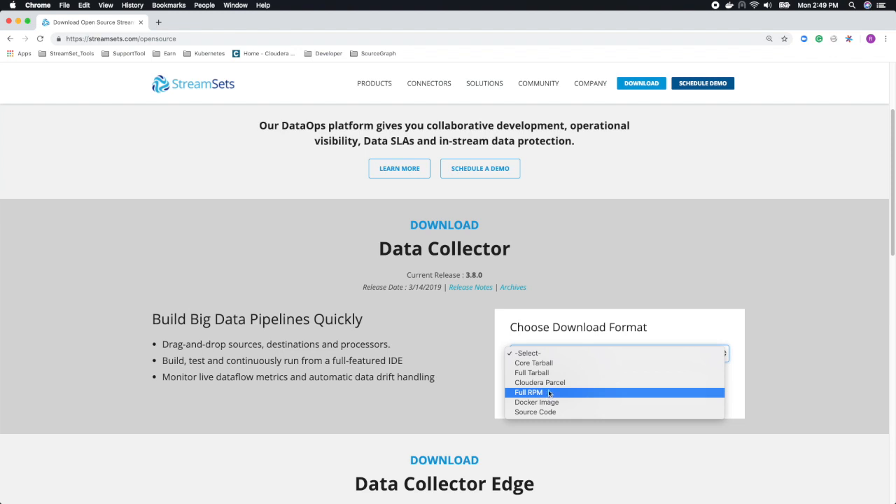
mouse_move(539, 399)
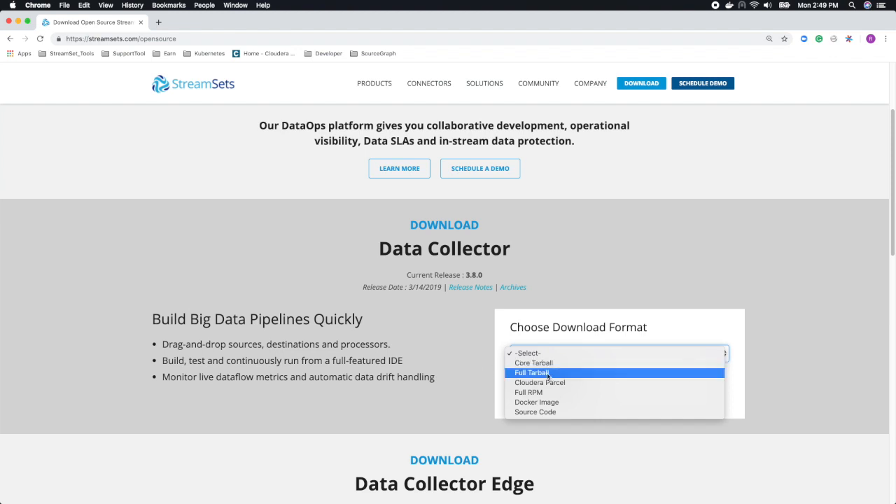
mouse_move(548, 375)
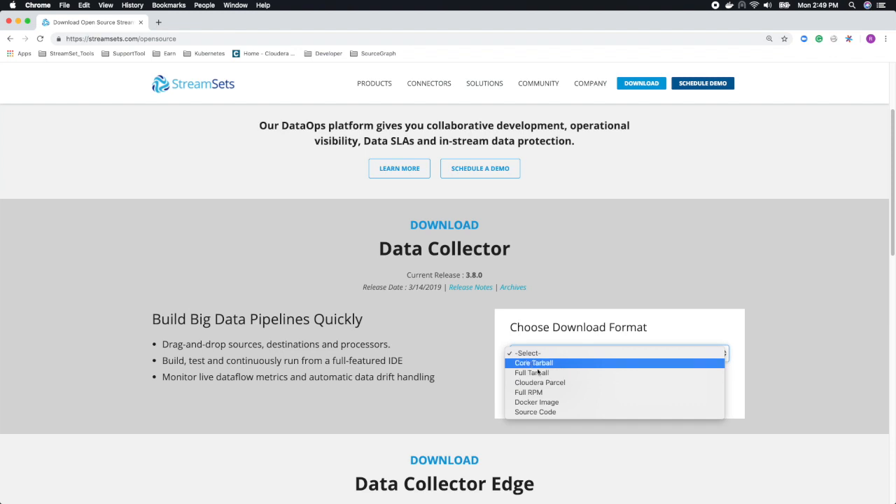
Choose Core Tarball and start the Download Core (TGZ) download, reaching the sign-up form.
click(533, 362)
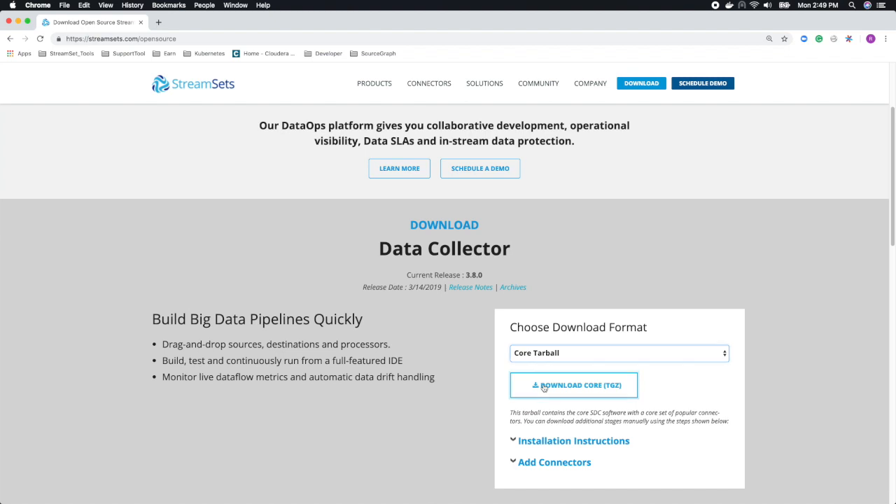
click(574, 385)
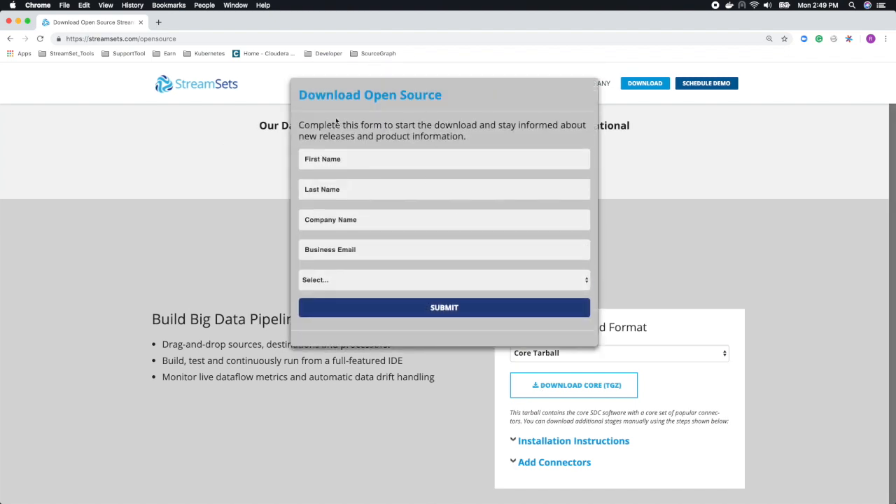
mouse_move(450, 281)
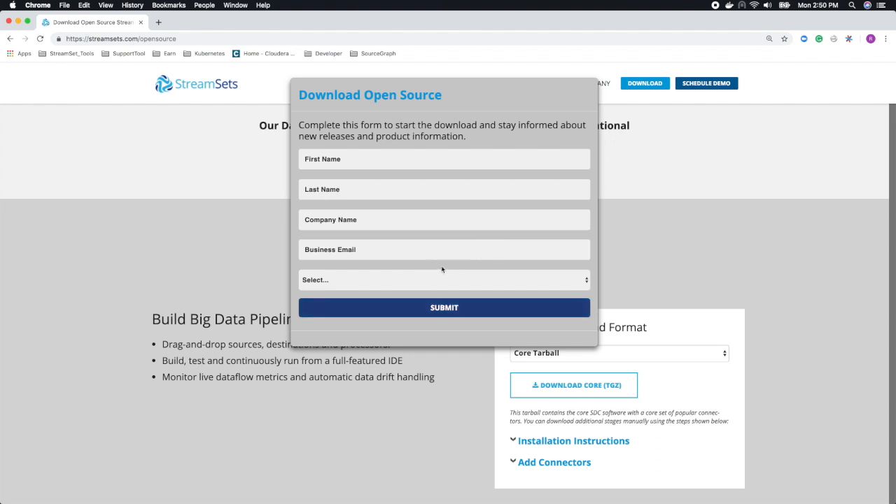
mouse_move(627, 228)
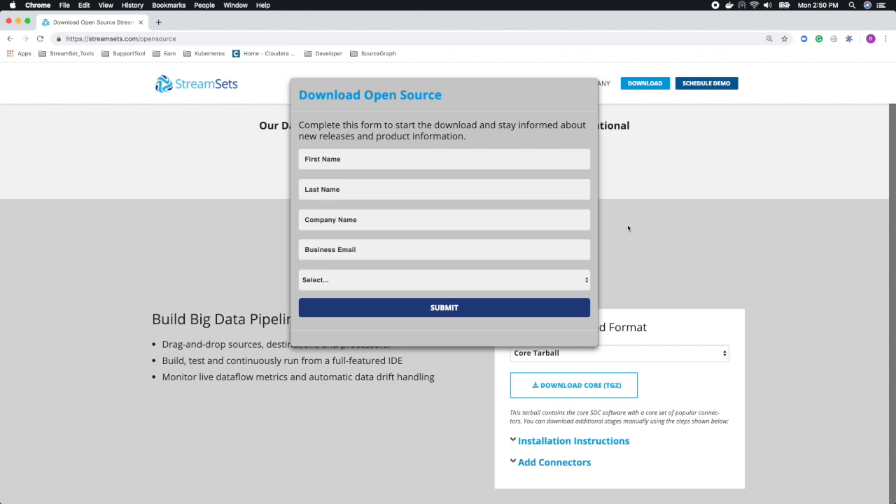
mouse_move(560, 193)
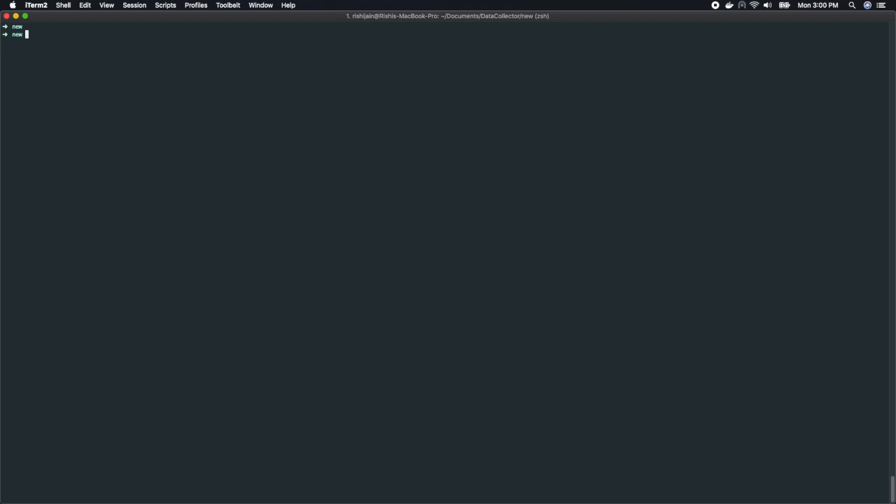
List the folder with ll and compose tar -xvzf streamsets-datacollector-core-3.8.0.tgz.
text(ll)
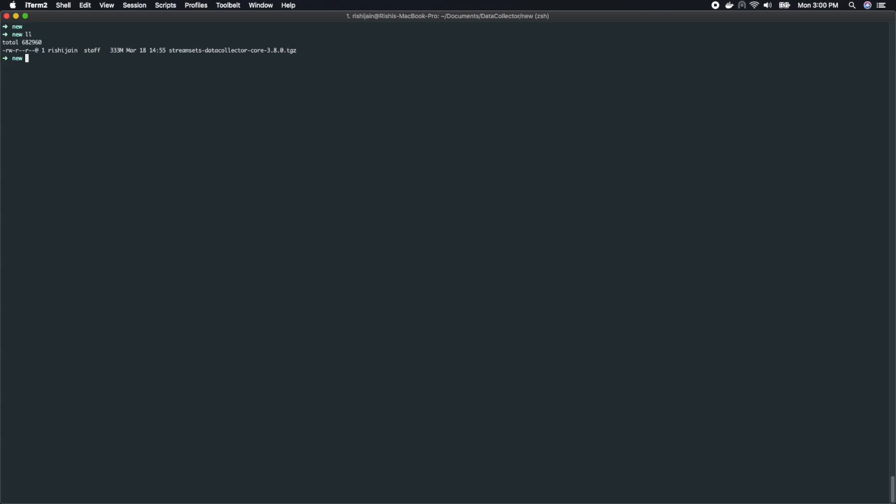
text(tar -xvfz)
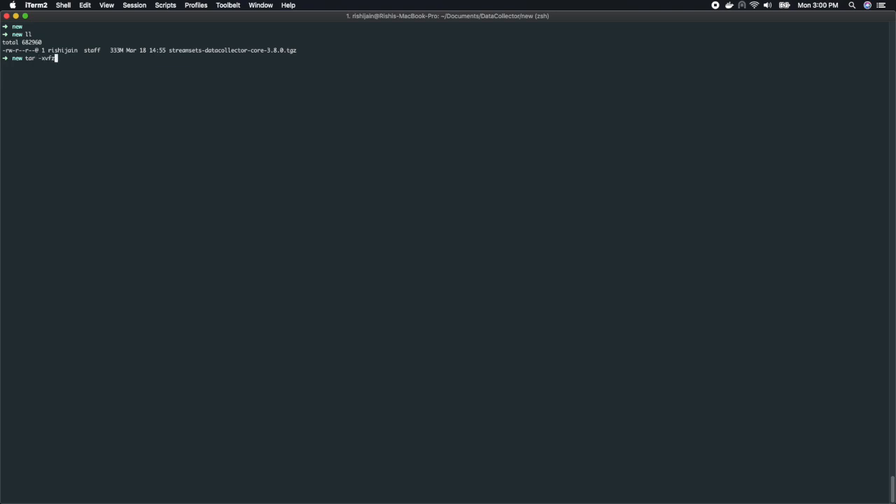
key(backspace)
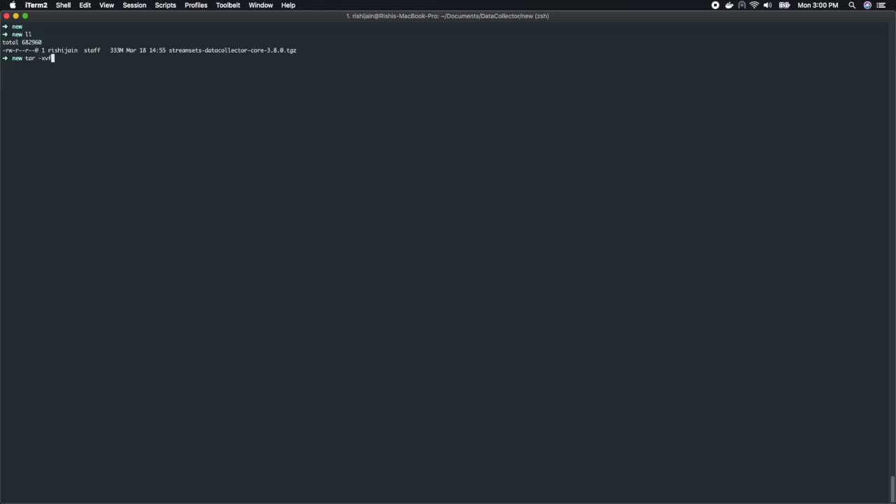
text(z)
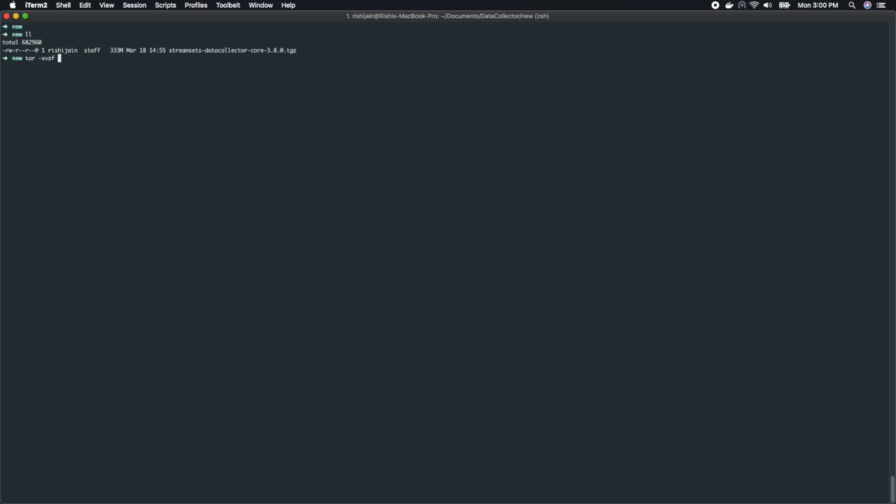
text(streamsets-datacollector-core-3.8.0.tgz)
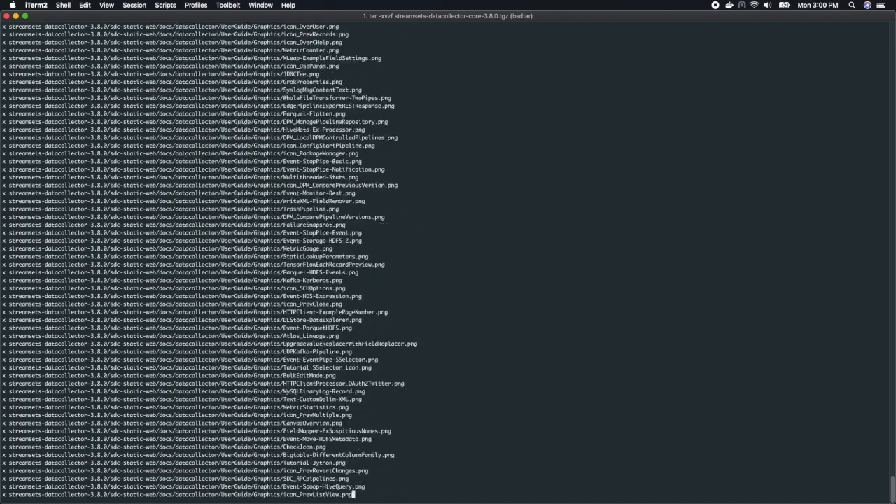
Run the extraction, then cd into streamsets-datacollector-3.8.0 and list its bin, etc, libexec contents.
key(enter)
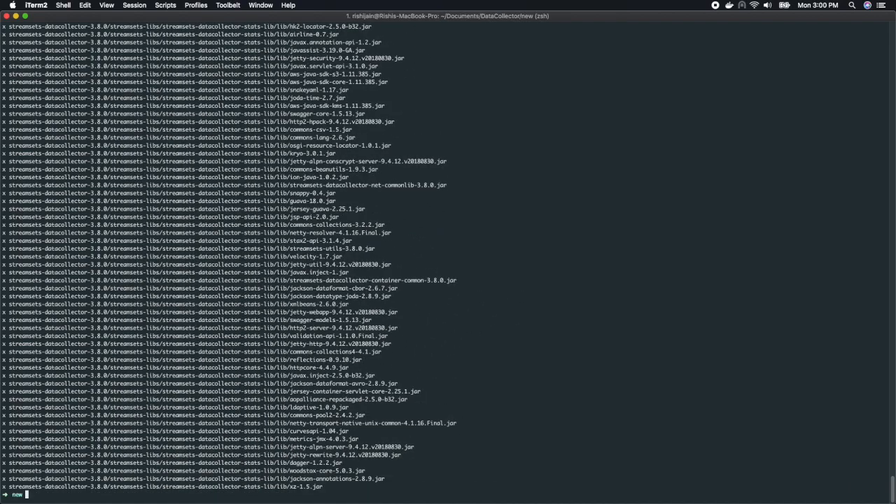
key(Return)
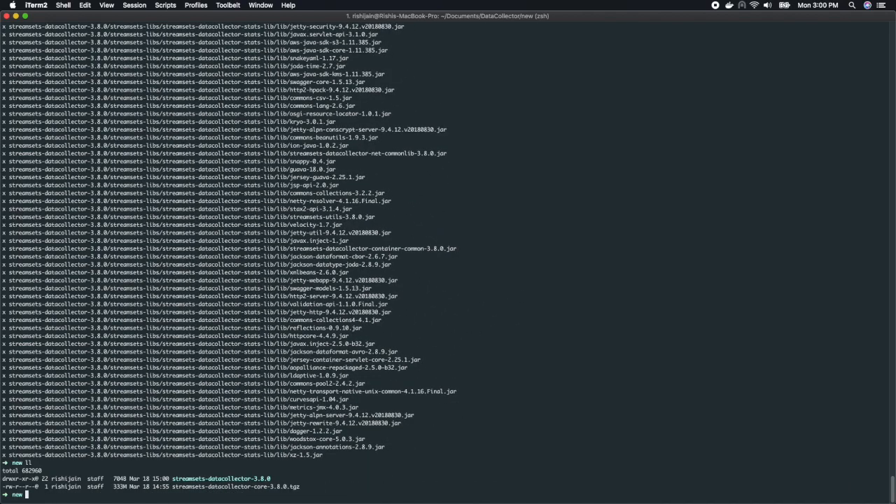
text(ca)
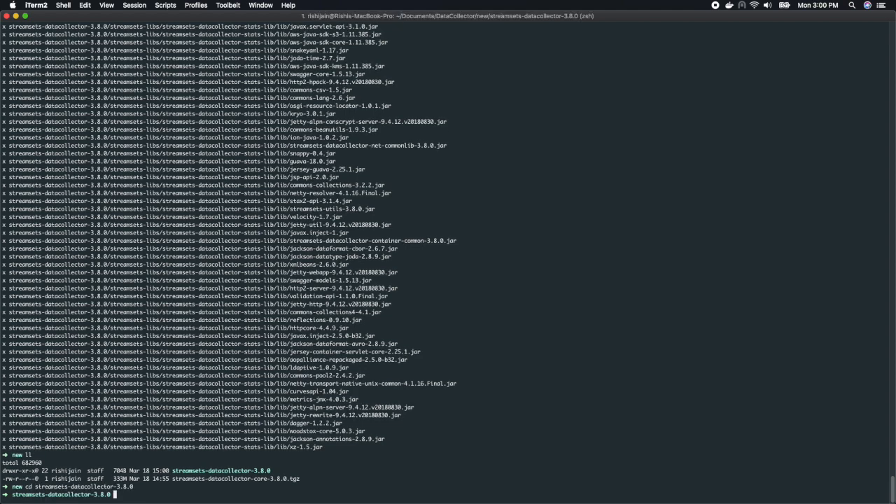
text(ll)
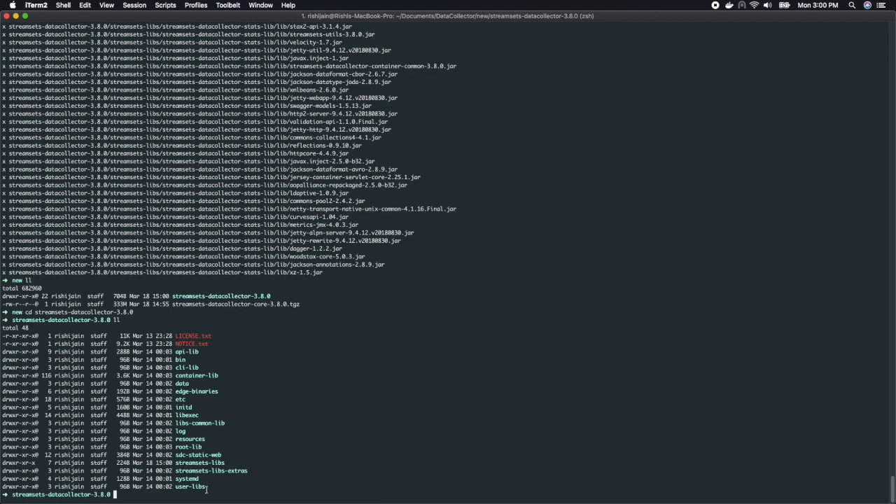
drag(3, 335, 204, 487)
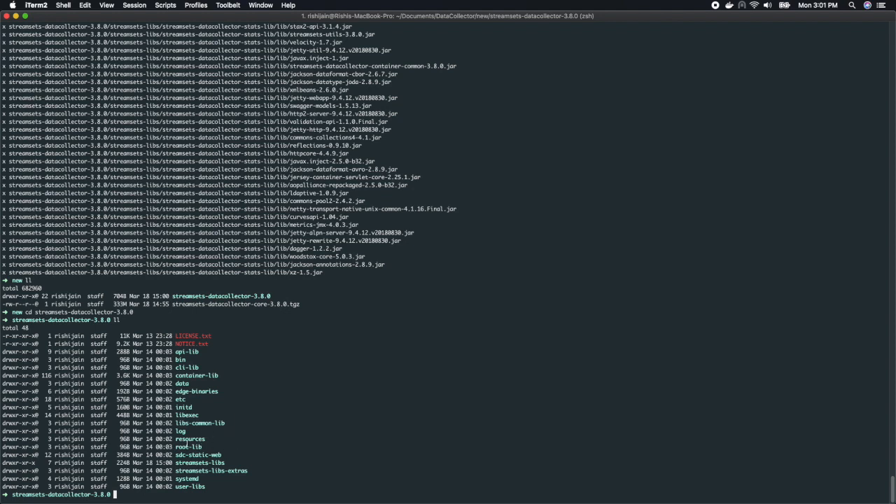
Launch bin/streamsets dc &, which fails with the debug port already in use.
text(cd bin/)
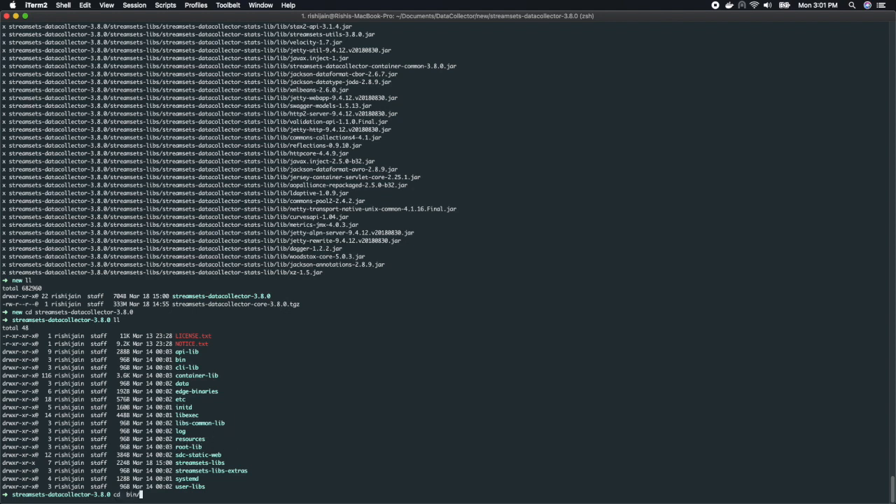
key(enter)
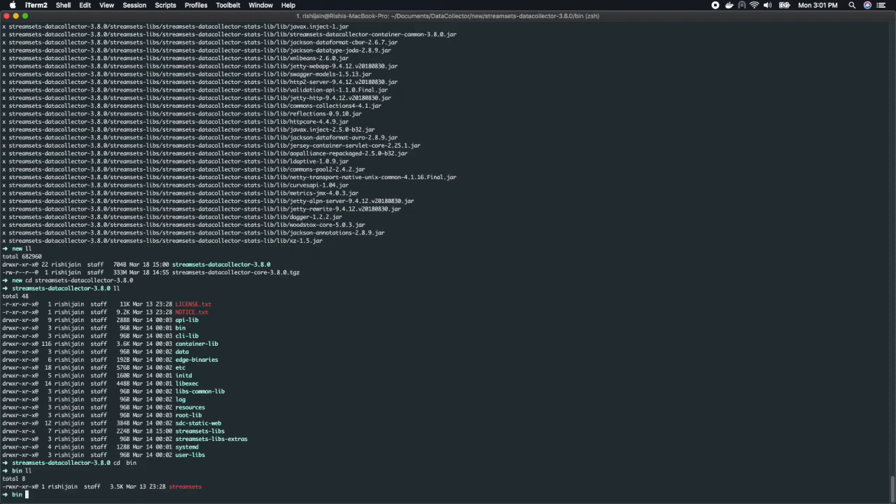
text(cd ..)
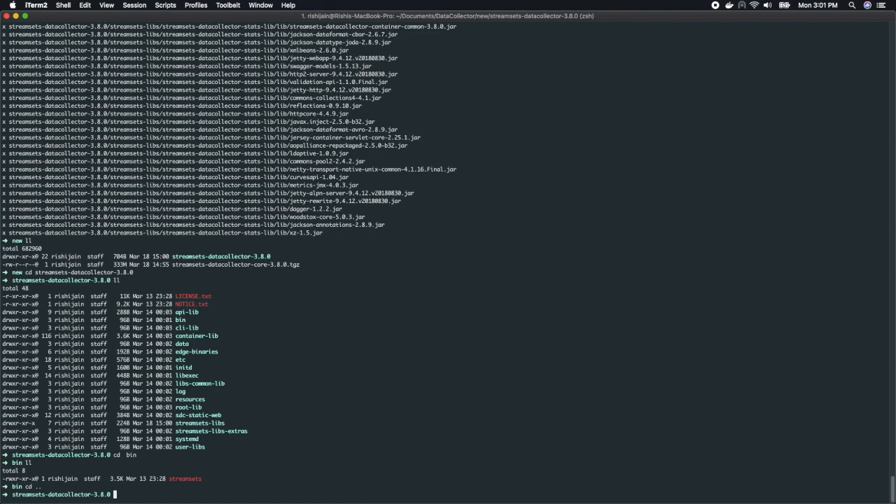
text(bi)
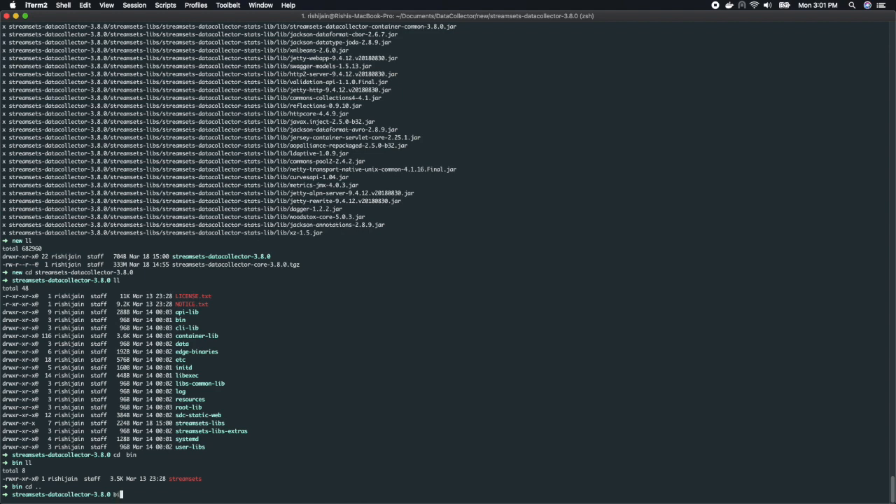
text(bin/streamsets)
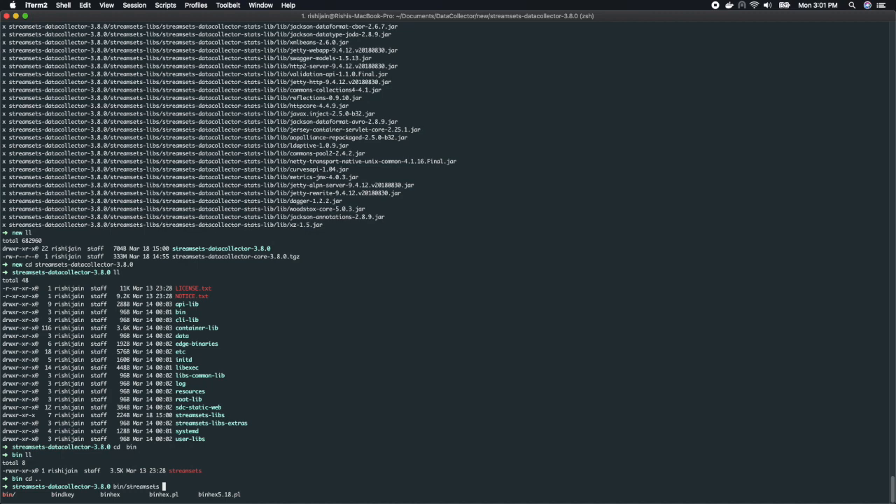
text(dc &)
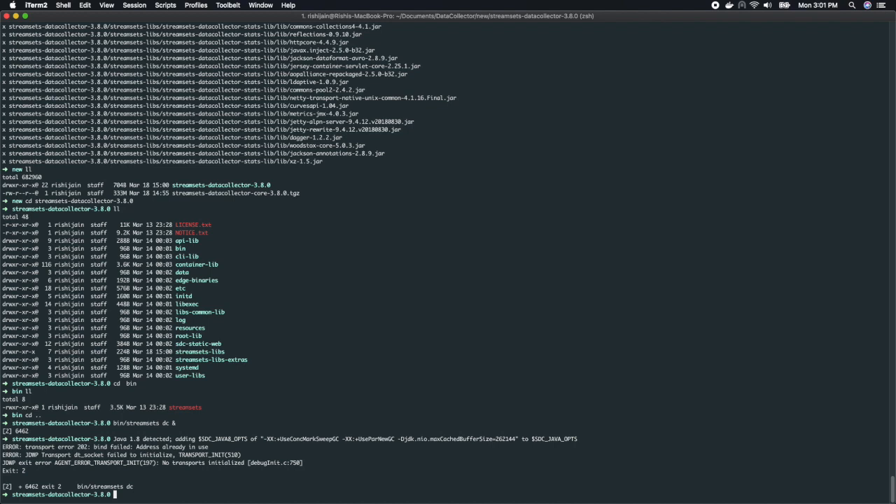
Find the old sdc process with ps -ef | grep sdc and kill -9 its PID.
text(ps -ef | grep sdc)
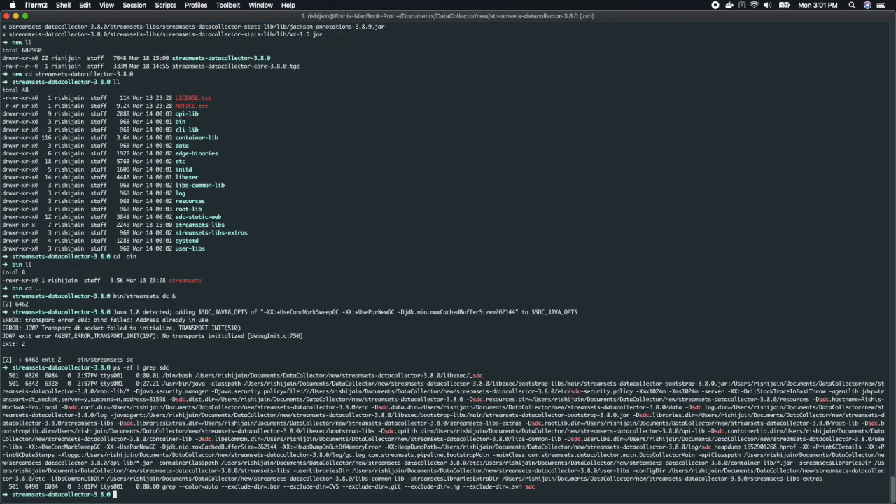
text(kill)
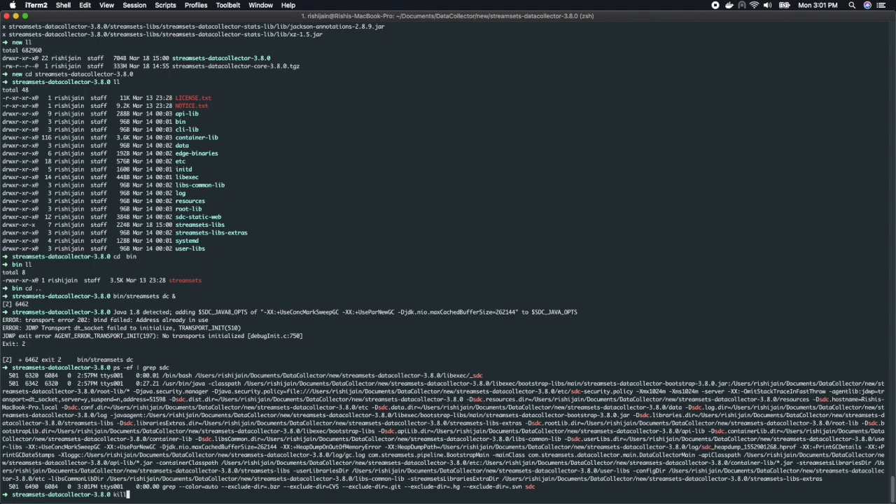
text(-9)
text(clear)
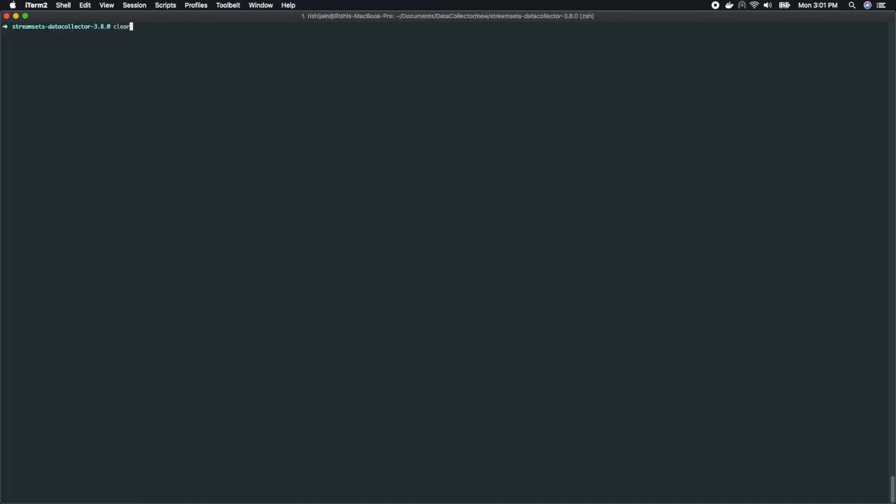
text(bin/streamsets dc &)
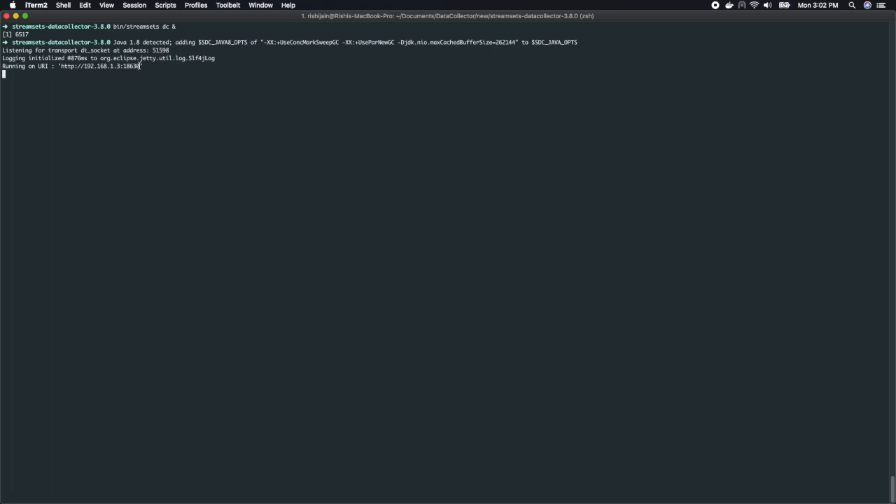
double_click(98, 66)
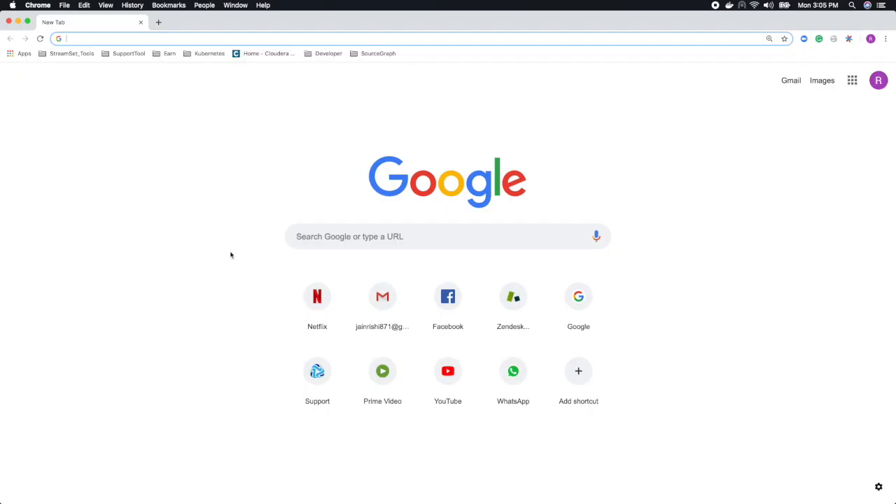
text(http://192.168.1.3:18630)
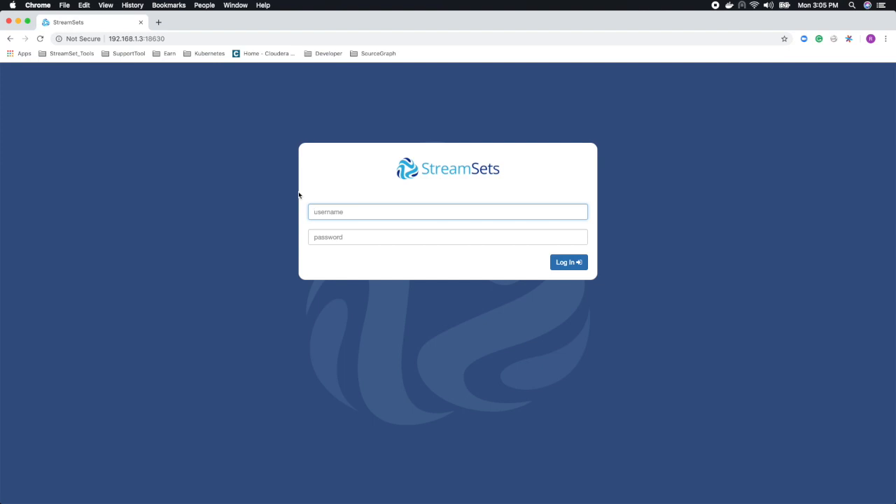
text(admin)
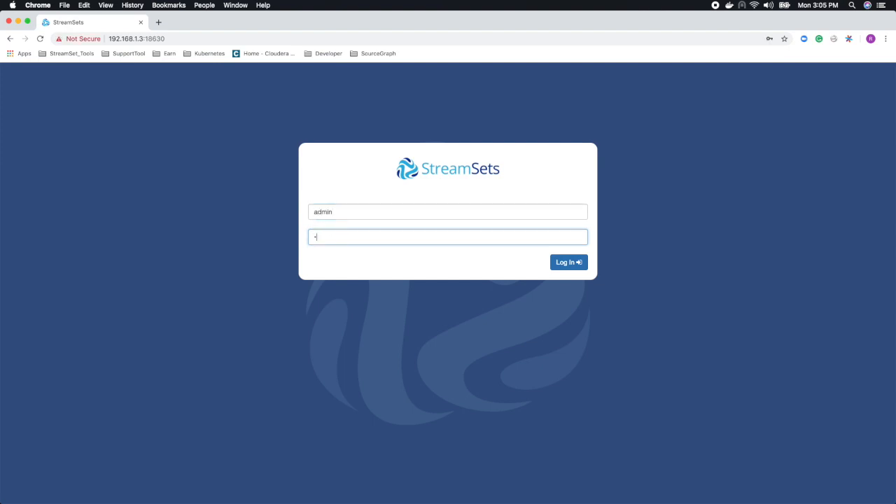
click(568, 261)
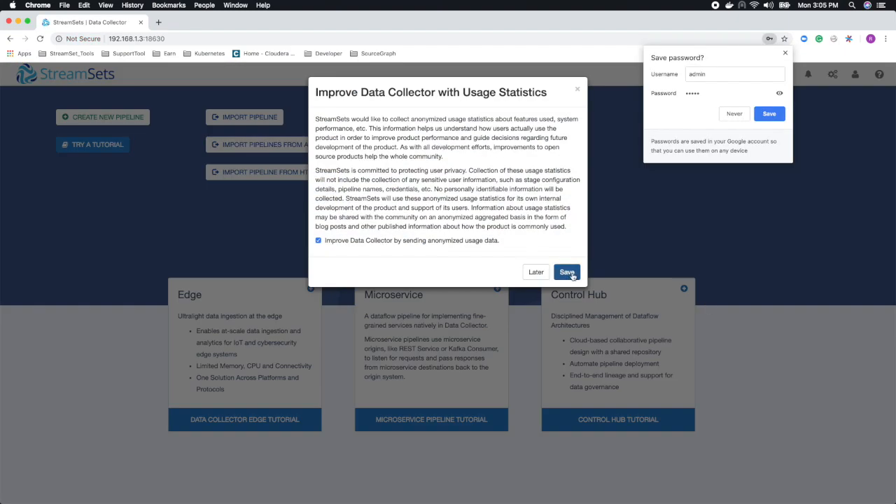
click(565, 272)
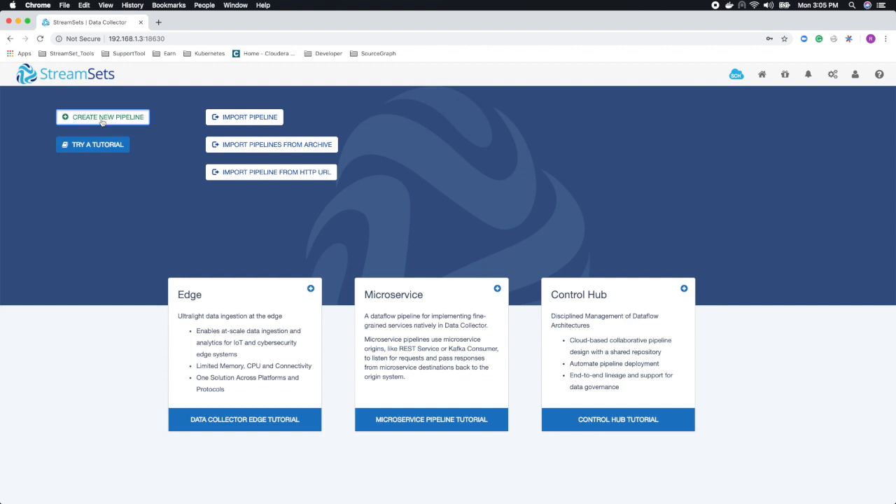
Create a new Data Collector pipeline titled Demo, landing on its empty canvas.
click(104, 117)
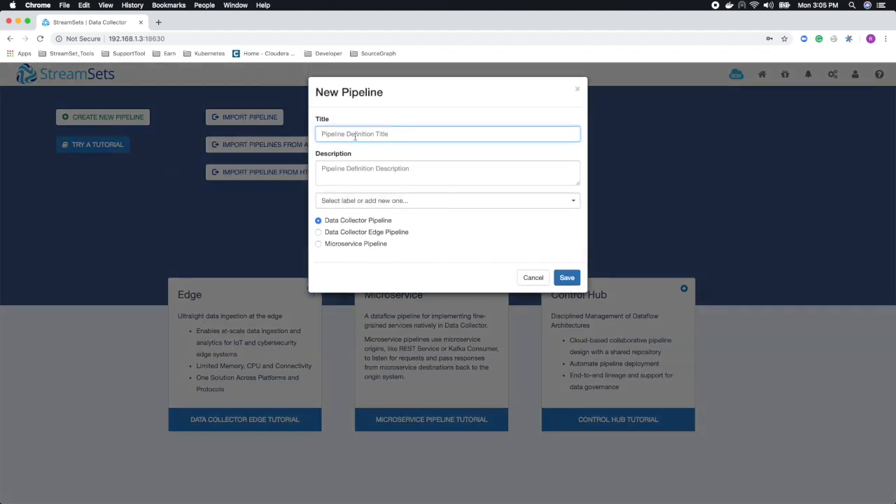
text(Demo)
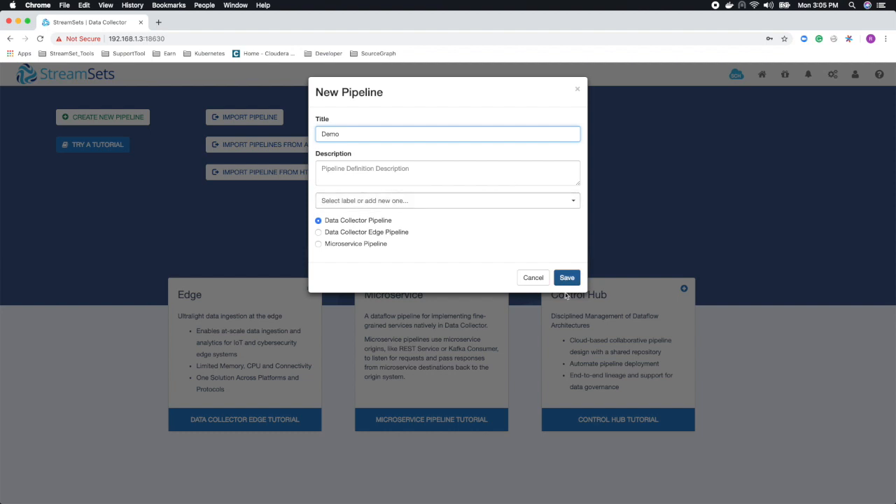
click(566, 277)
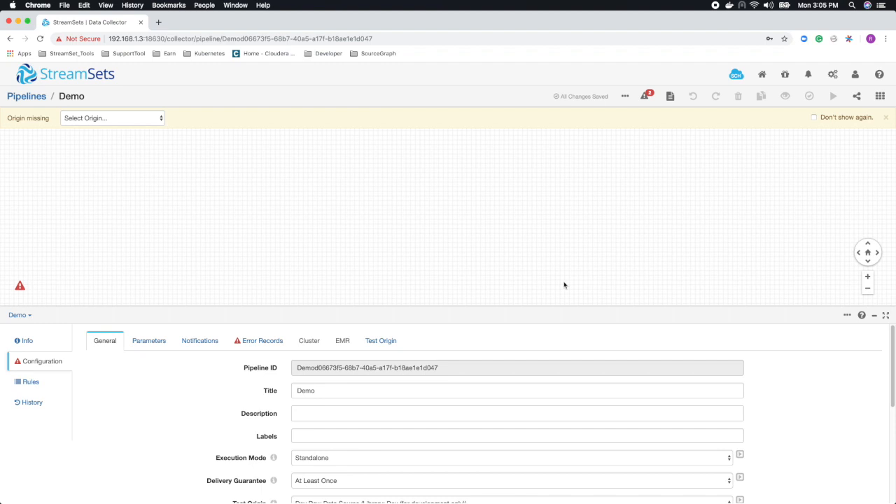
mouse_move(330, 282)
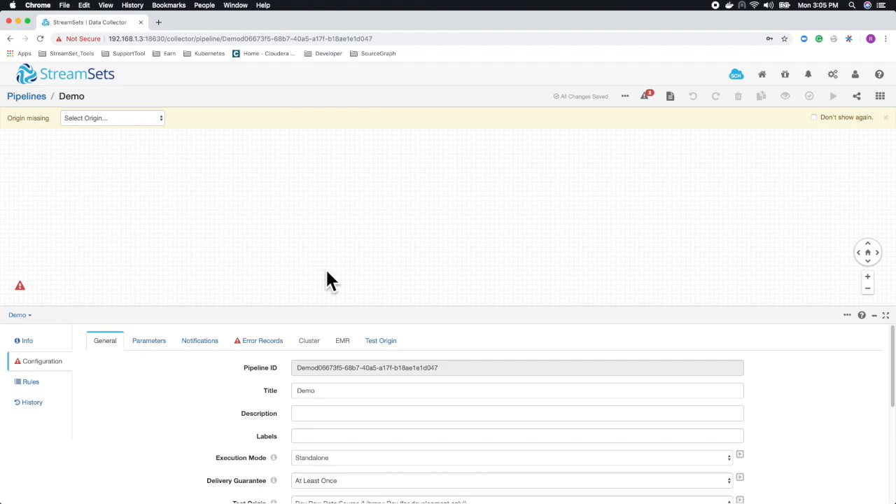
mouse_move(510, 204)
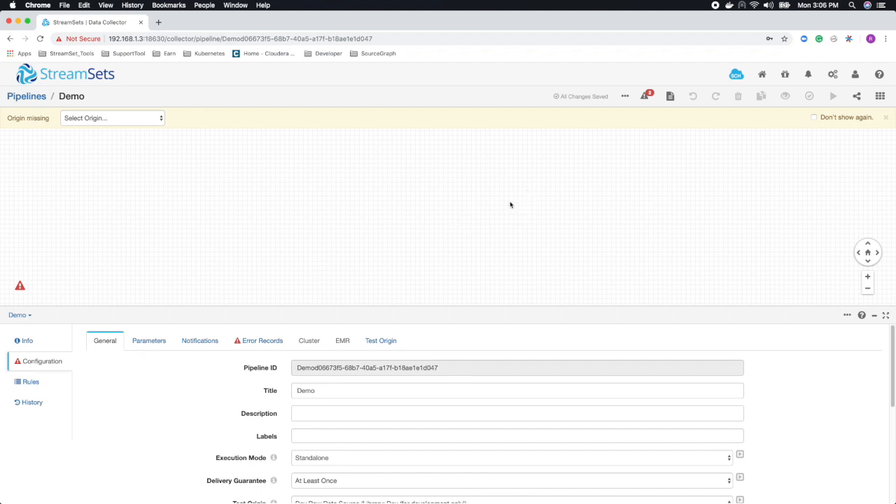
mouse_move(776, 187)
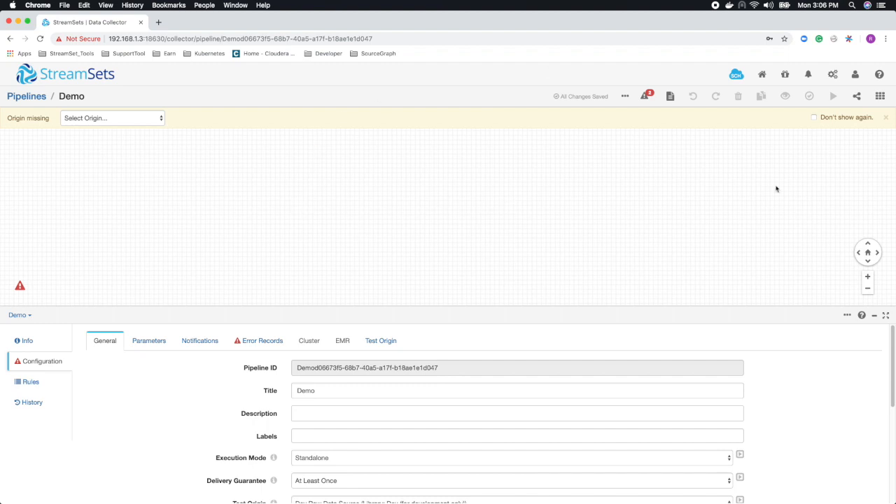
mouse_move(342, 135)
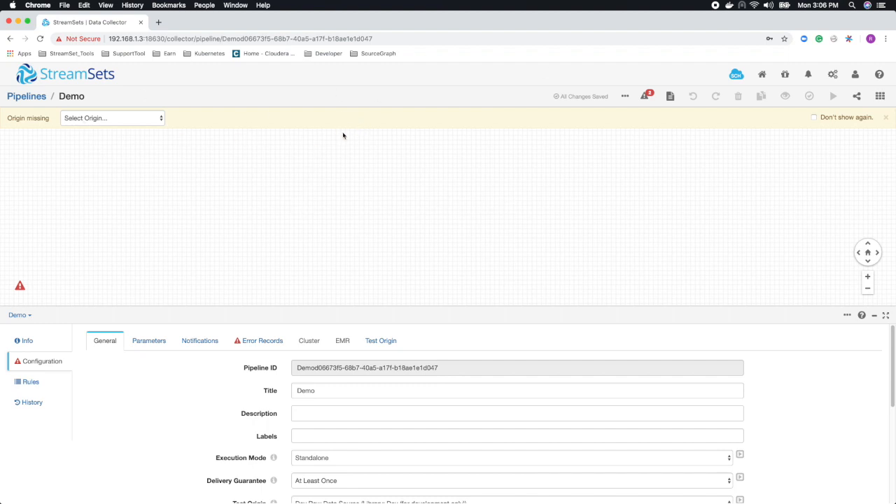
mouse_move(325, 157)
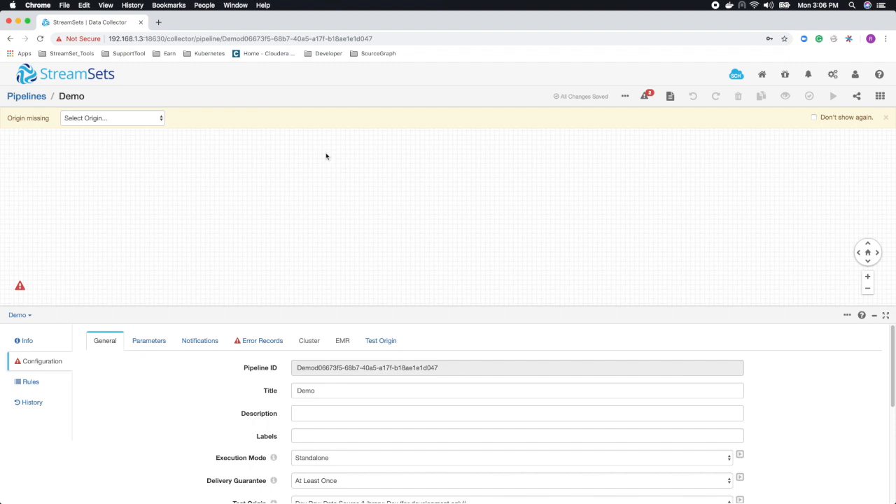
mouse_move(322, 153)
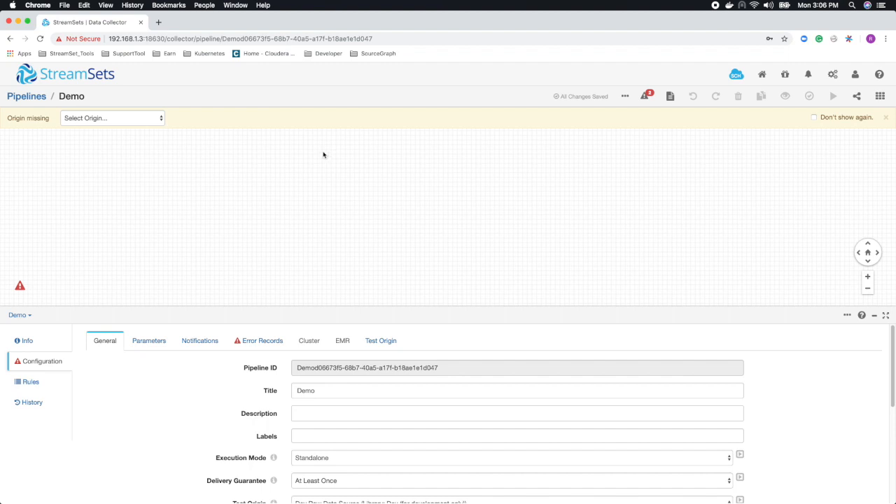
mouse_move(319, 182)
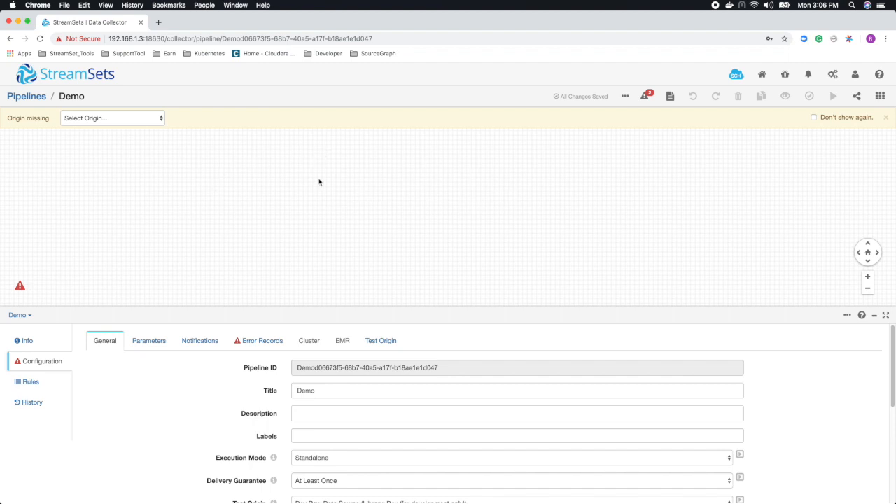
mouse_move(320, 190)
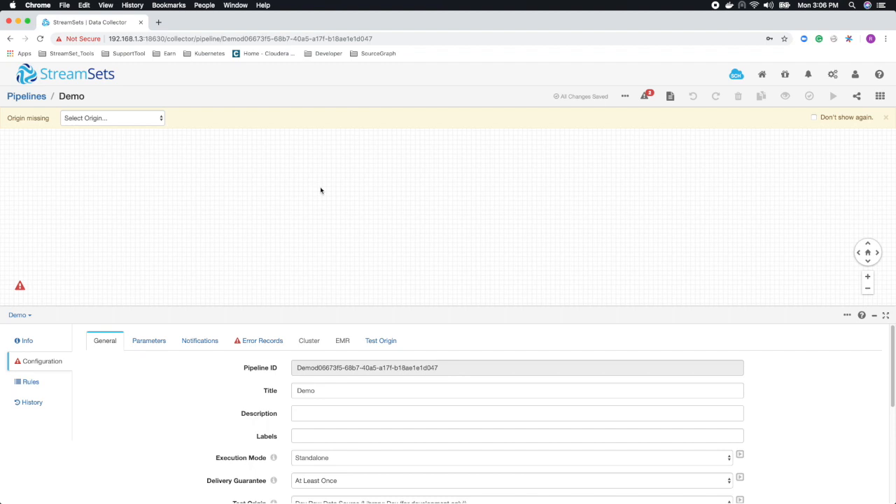